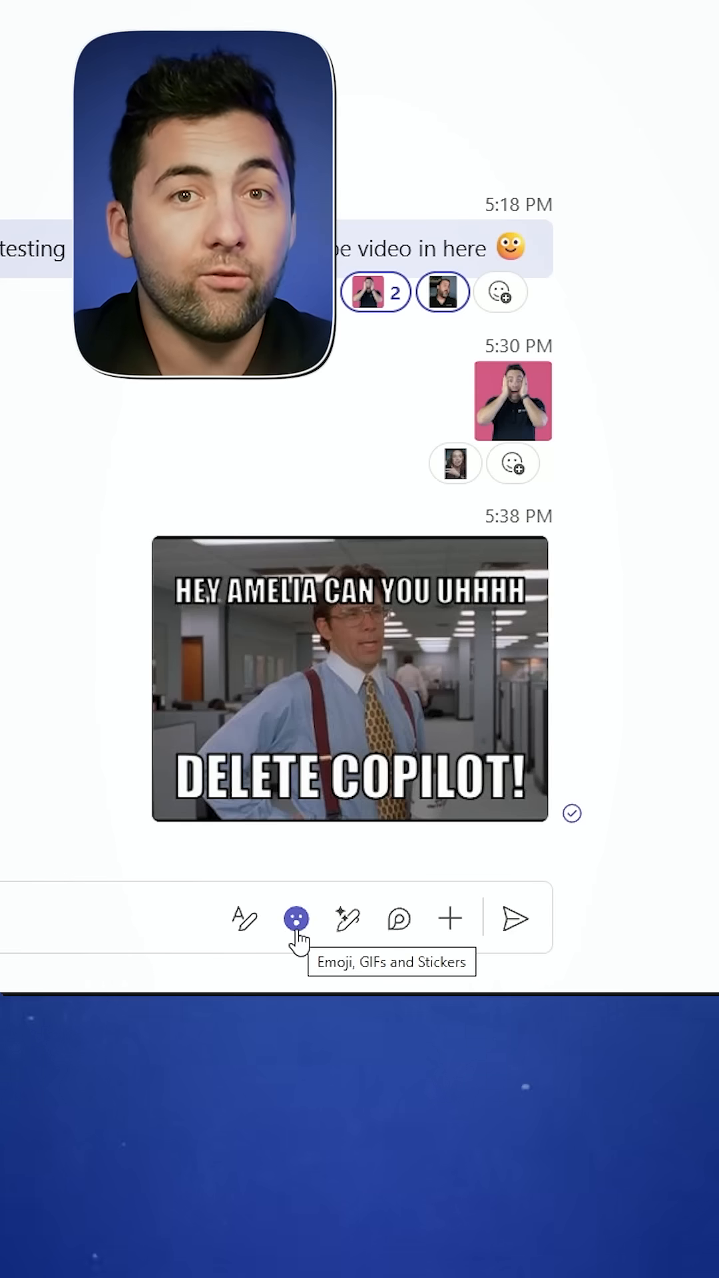
Bring up the emoji, GIF and sticker picker from the chat's compose bar
{"action": "left_click", "coordinate": [293, 918]}
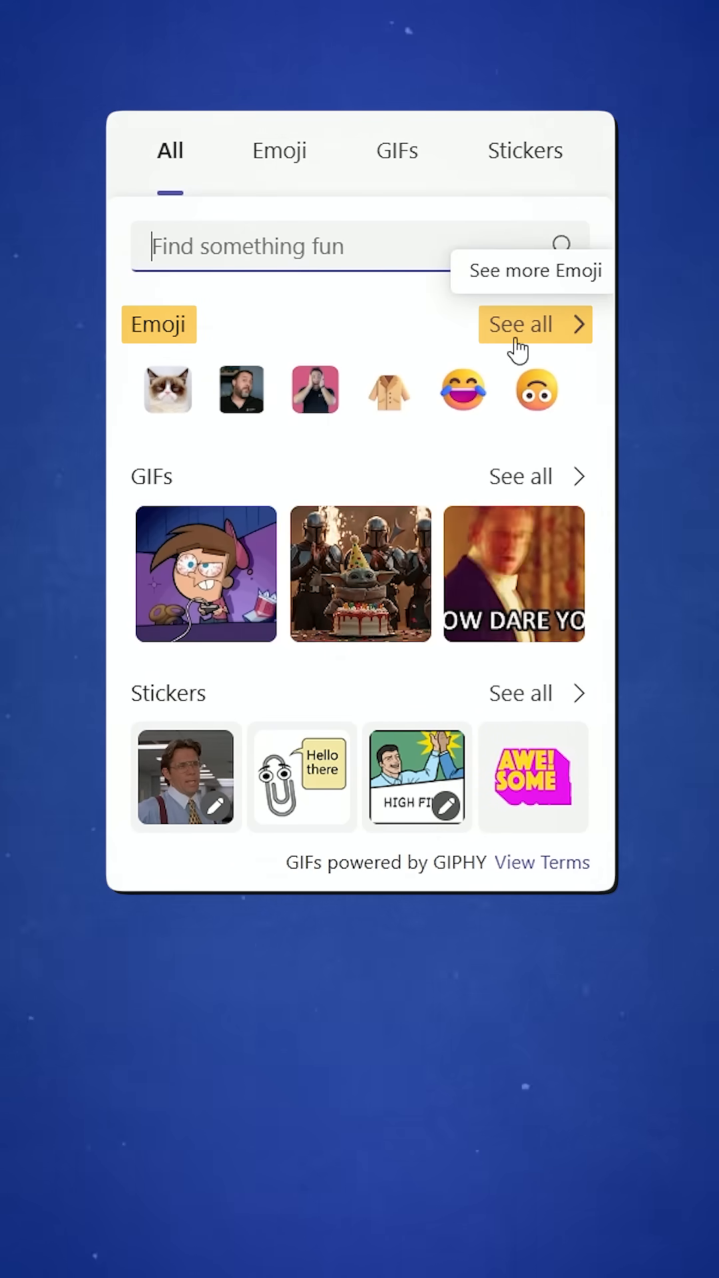
Show the full emoji set and switch to the organisation's Custom Emoji category
{"action": "left_click", "coordinate": [535, 325]}
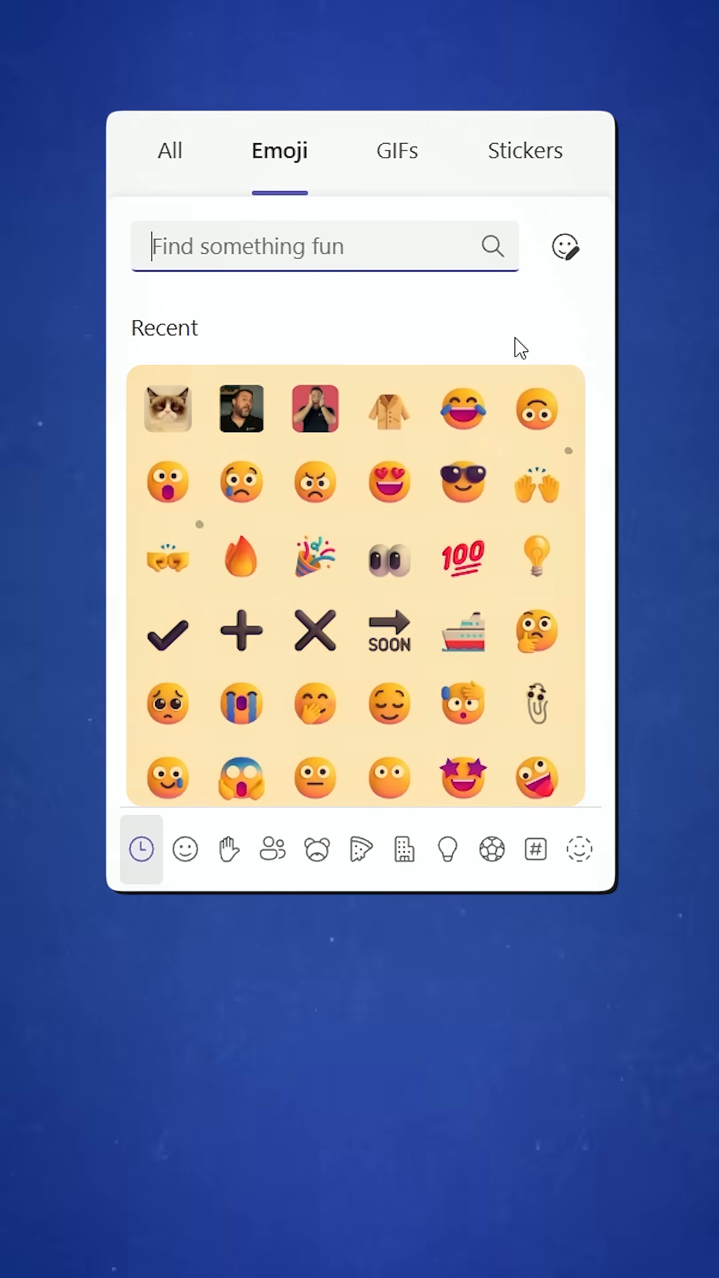
{"action": "left_click", "coordinate": [579, 850]}
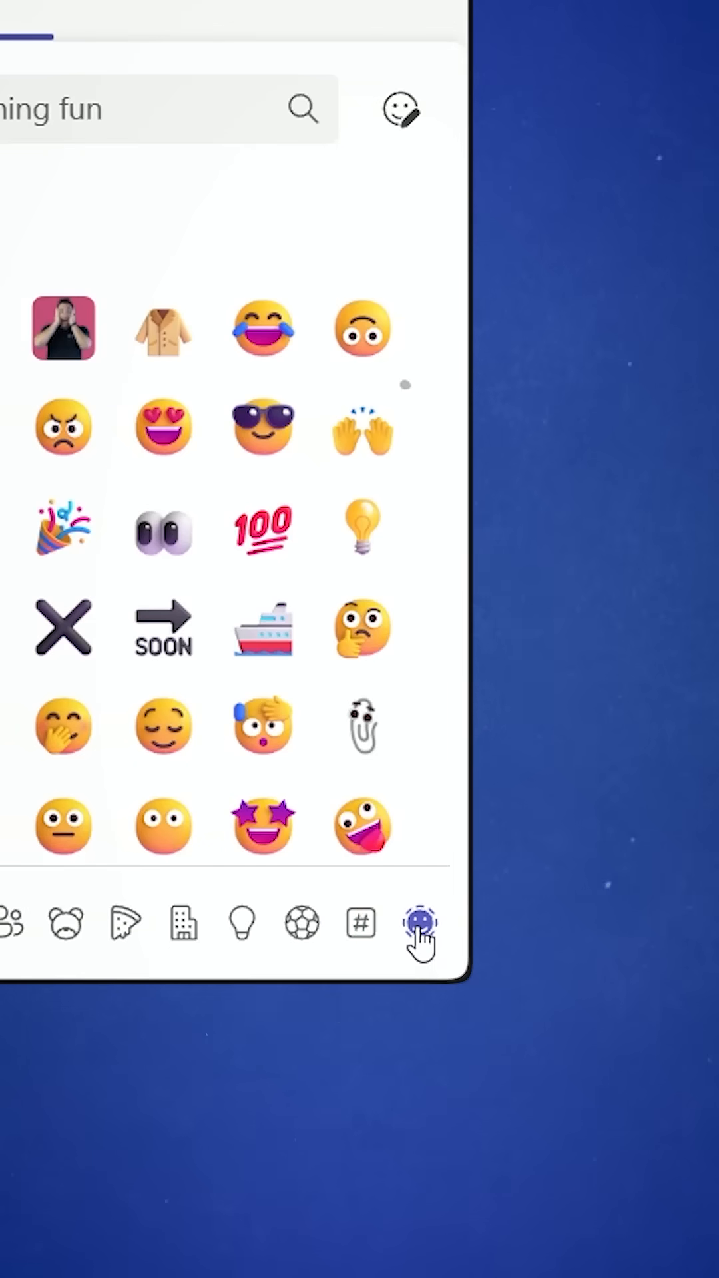
{"action": "left_click", "coordinate": [420, 925]}
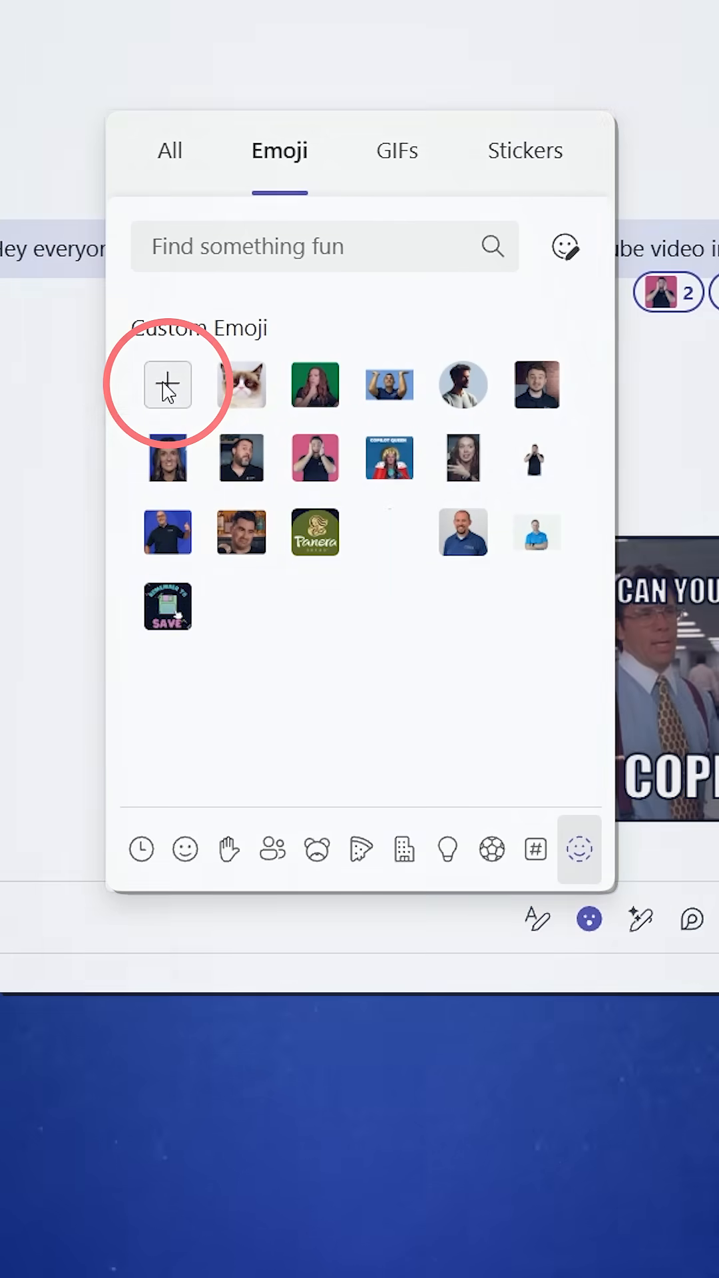
Add a grumpy cat image as a custom emoji named 'grumpy-cat'
{"action": "left_click", "coordinate": [167, 385]}
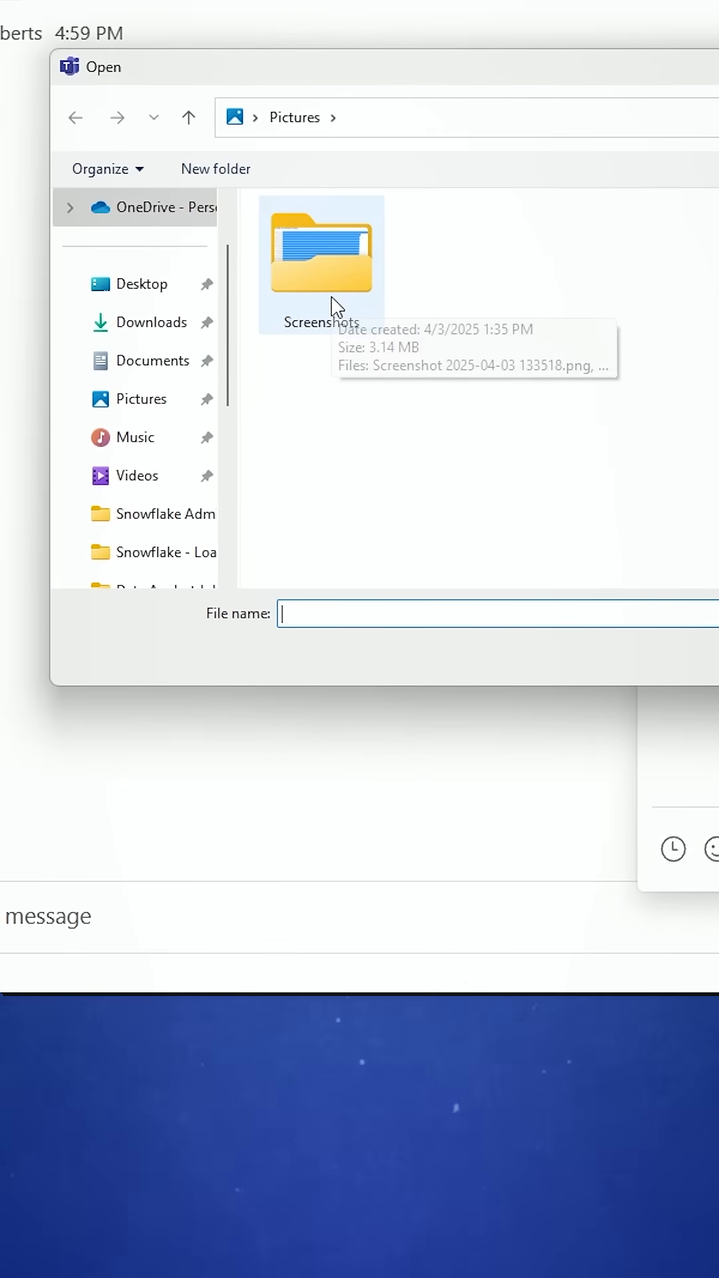
{"action": "mouse_move", "coordinate": [335, 302]}
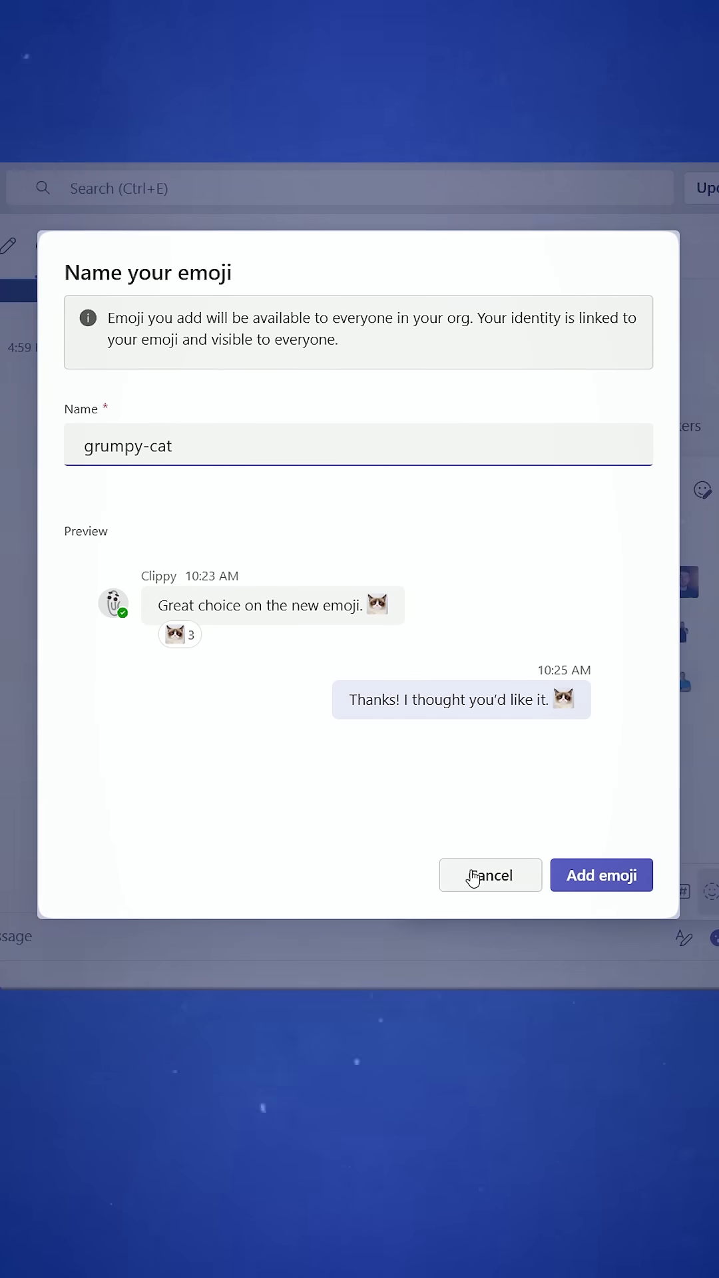
{"action": "left_click", "coordinate": [489, 875]}
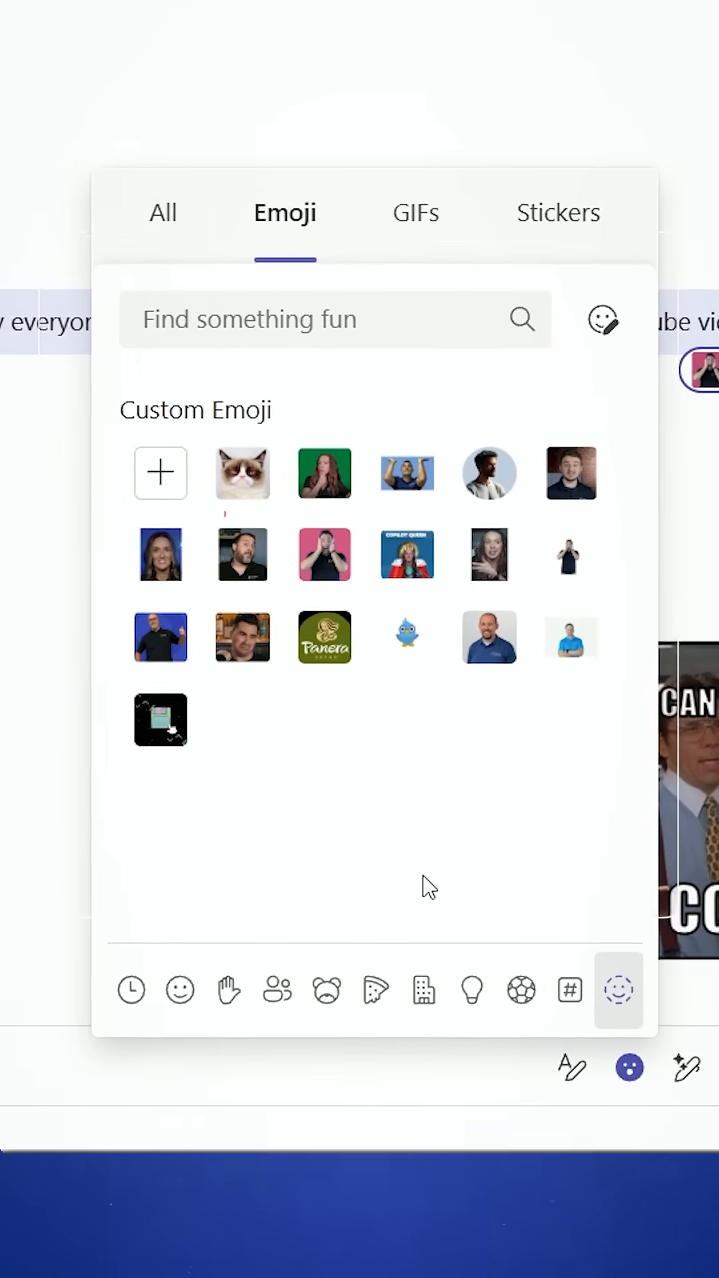